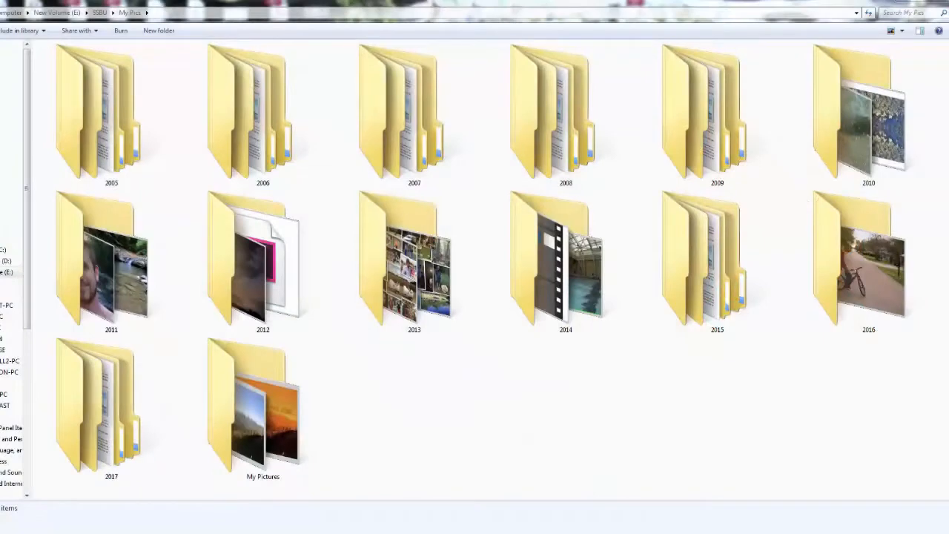
# Open the 2015 photos folder, then the month folder containing the event folders
pyautogui.doubleClick(718, 259)
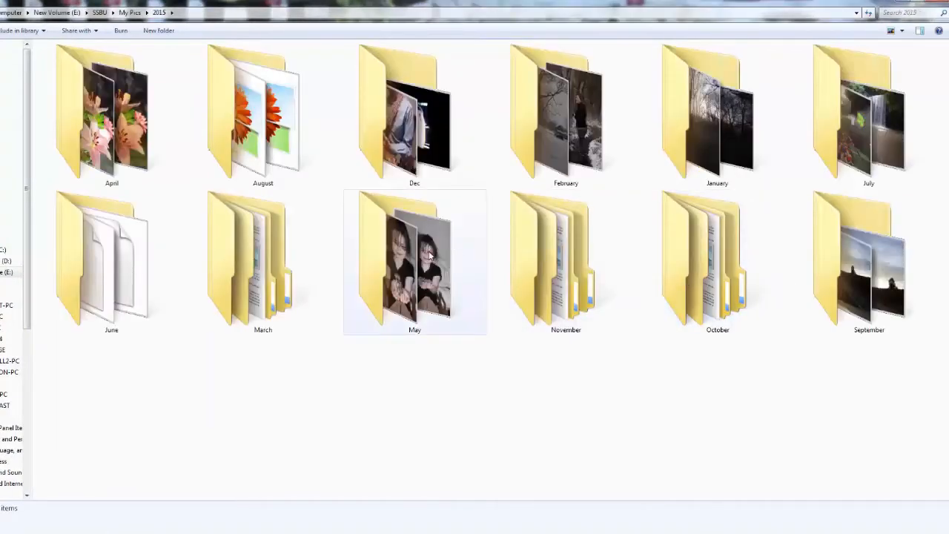
pyautogui.doubleClick(415, 264)
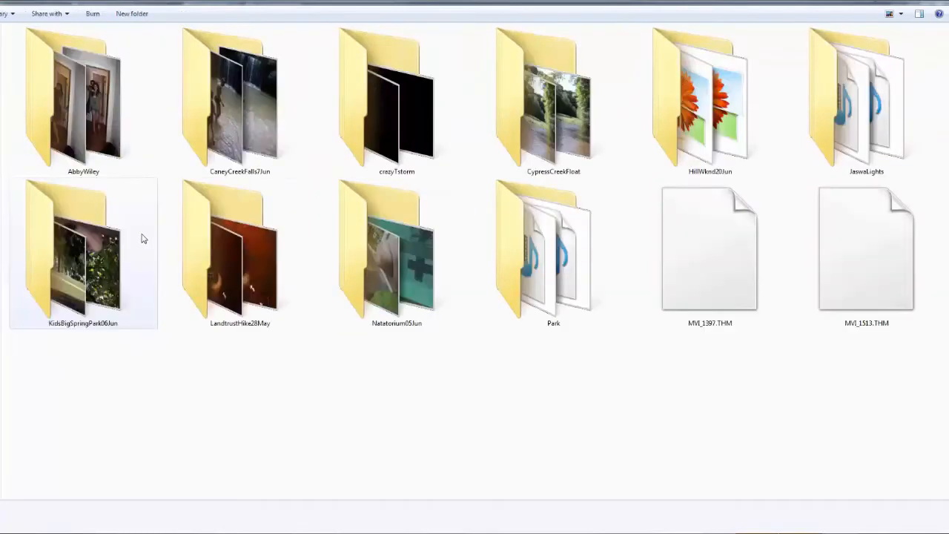
# Open the CaneyCreekFalls7Jun folder and select the MVI_2054.MOV video
pyautogui.click(239, 100)
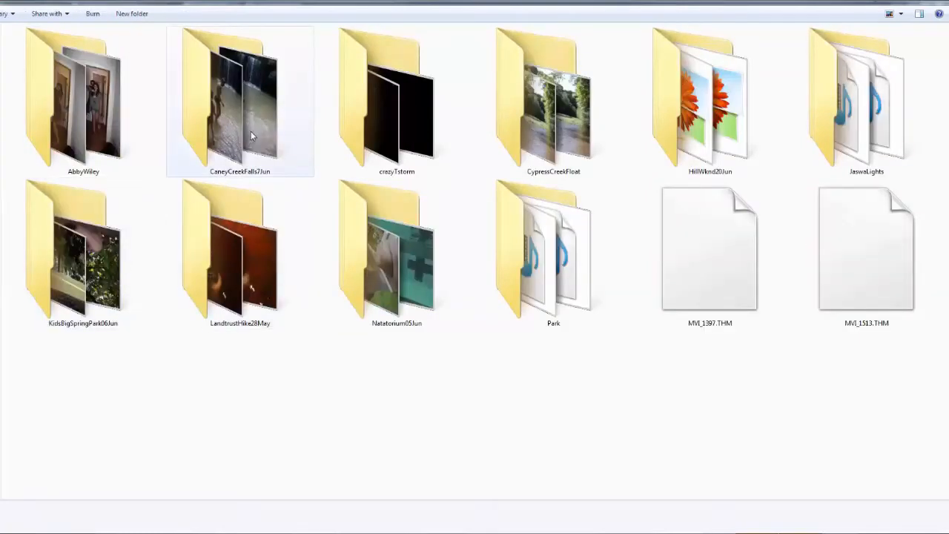
pyautogui.doubleClick(239, 100)
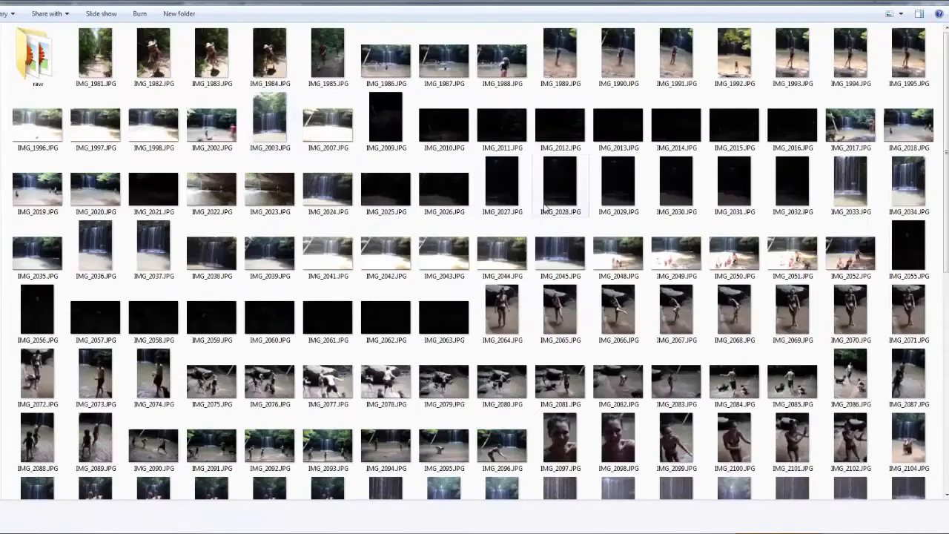
pyautogui.scroll(-3)
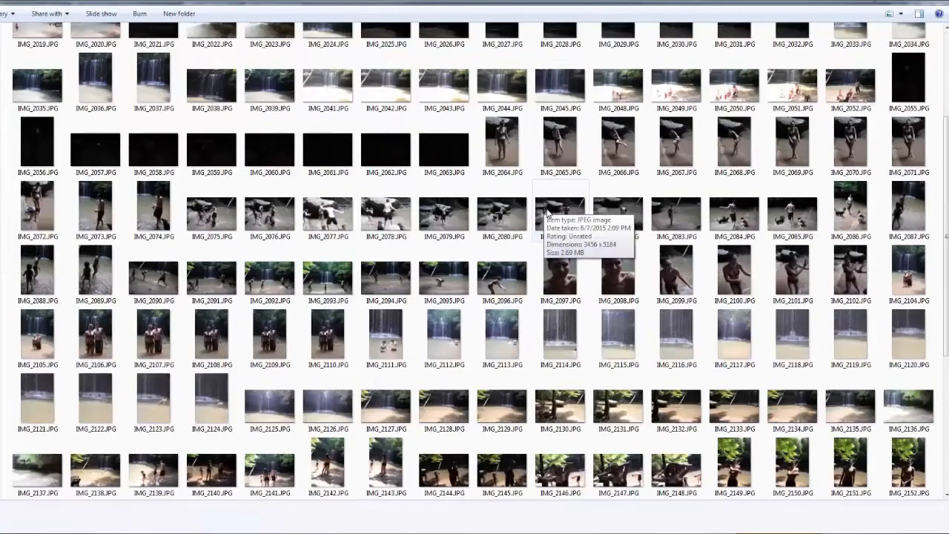
pyautogui.scroll(-3)
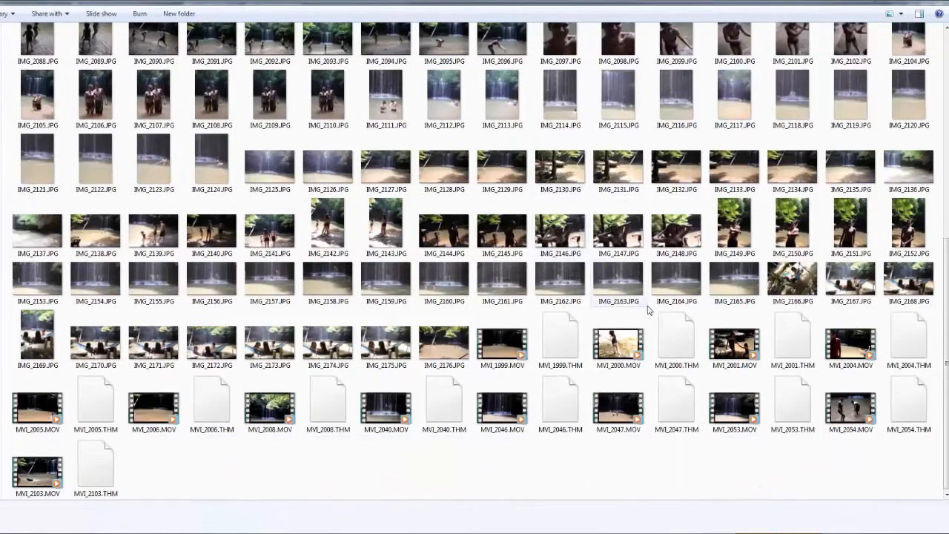
pyautogui.click(851, 405)
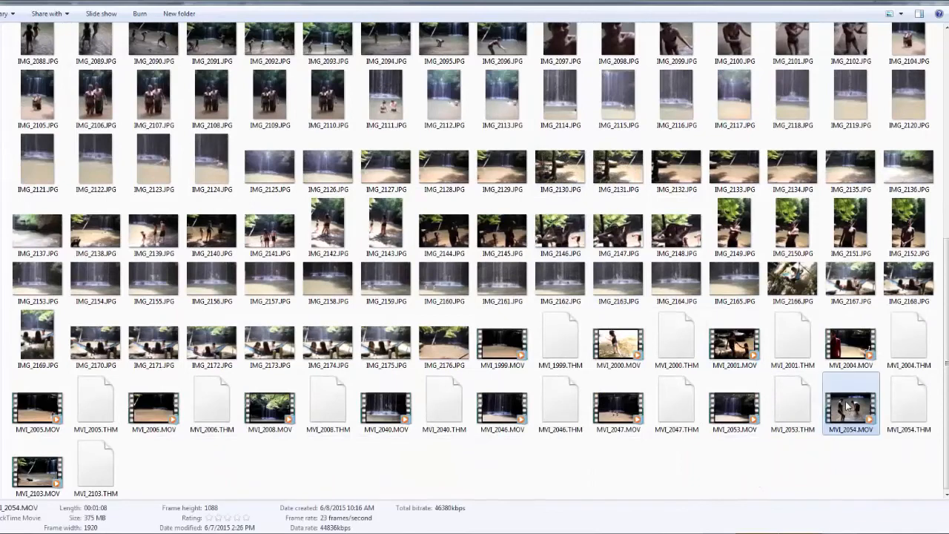